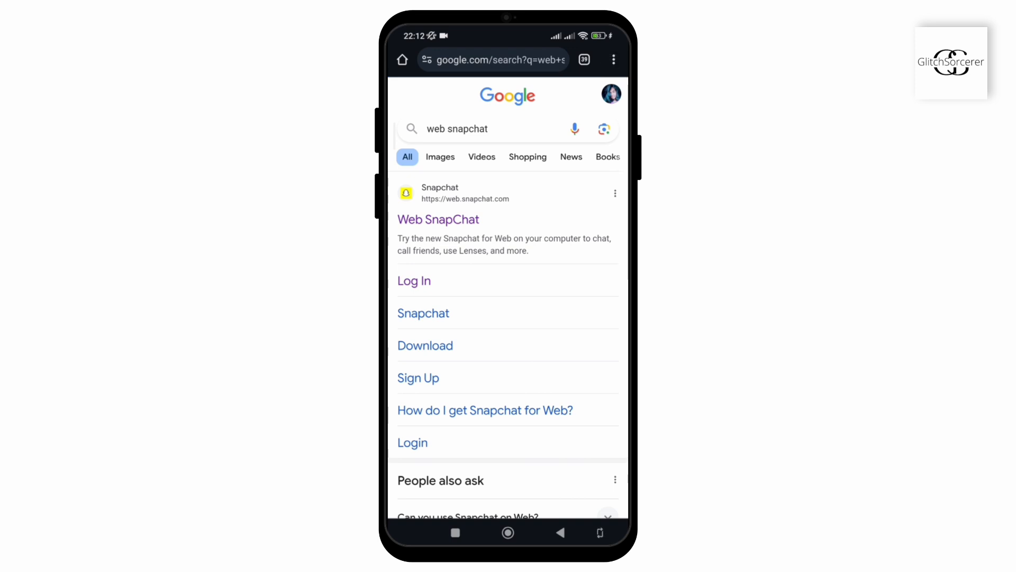
Step: Bring up Chrome's page menu to enable Desktop site for the Google results
{"action": "left_click", "coordinate": [612, 59]}
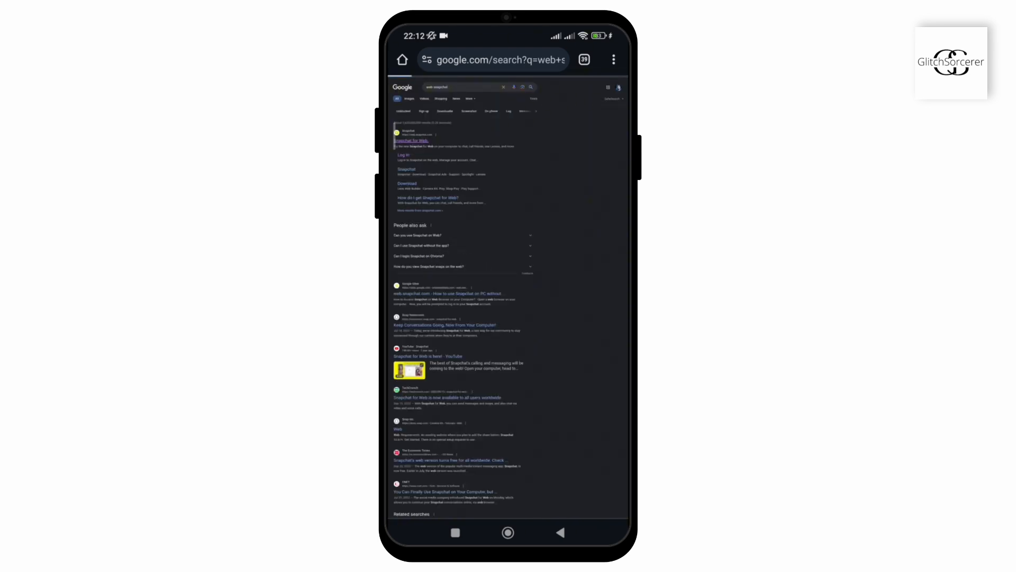
Step: Load the Web SnapChat result and bring up Chrome's menu for the Desktop site option
{"action": "left_click", "coordinate": [411, 141]}
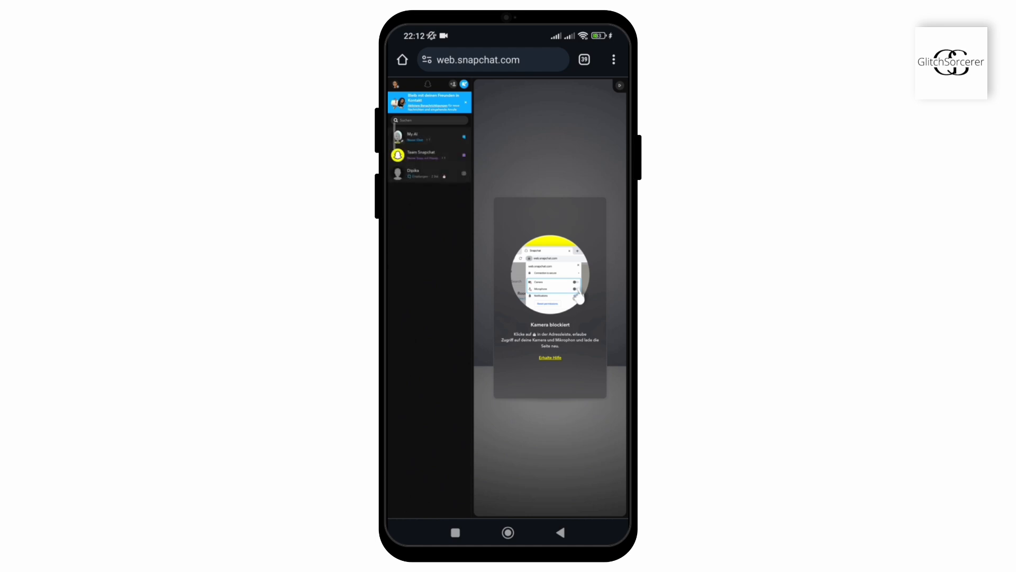
{"action": "left_click", "coordinate": [613, 59]}
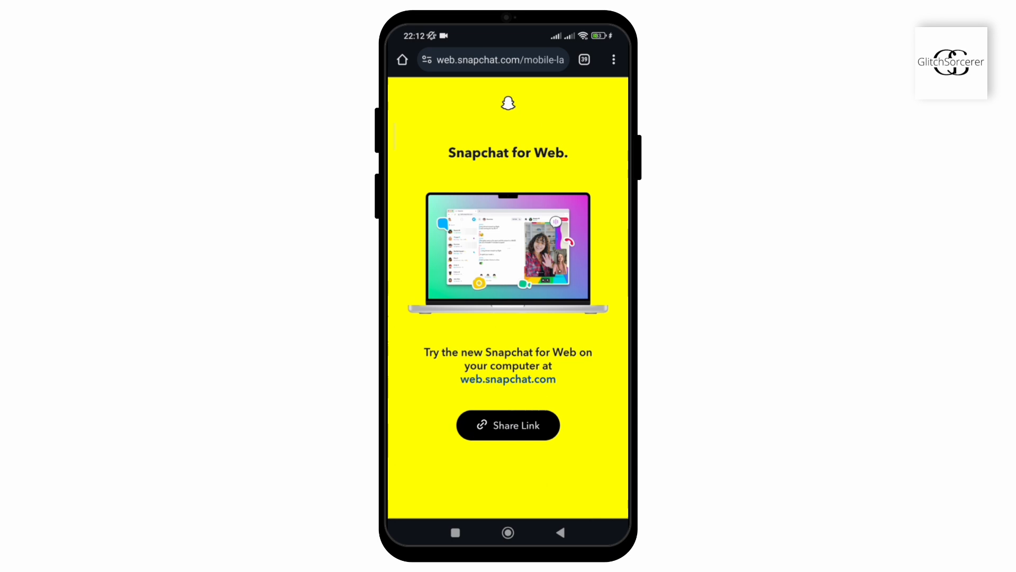
{"action": "left_click", "coordinate": [613, 59]}
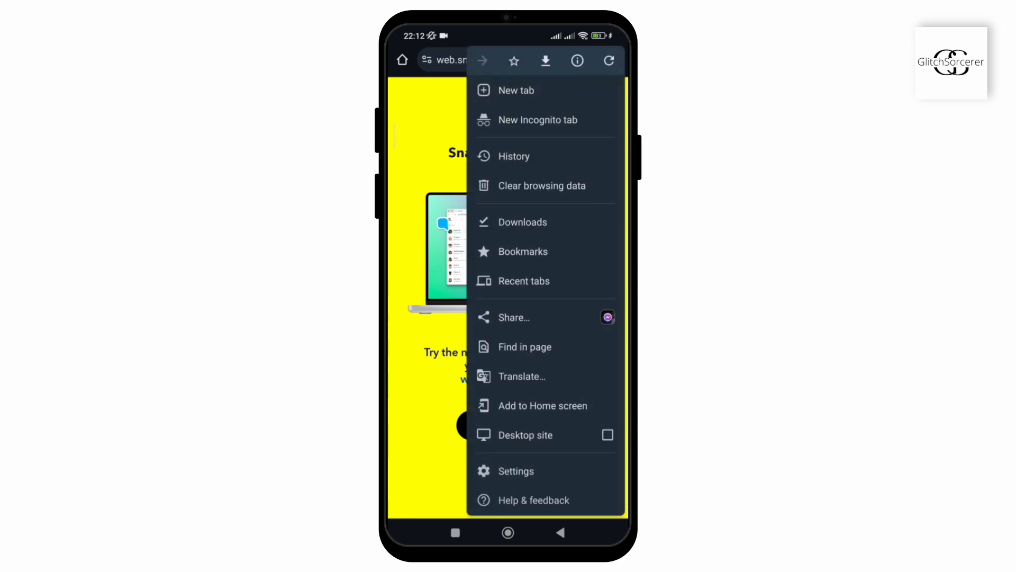